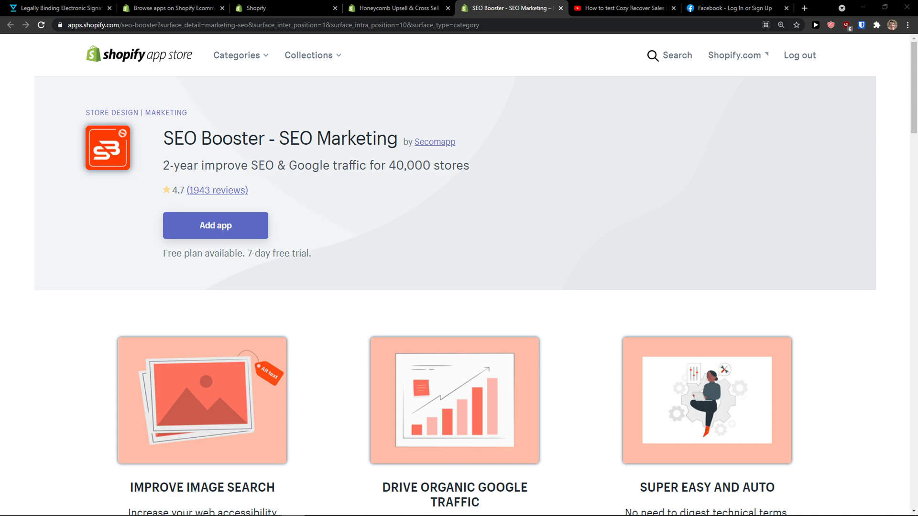
mouse_move(327, 350)
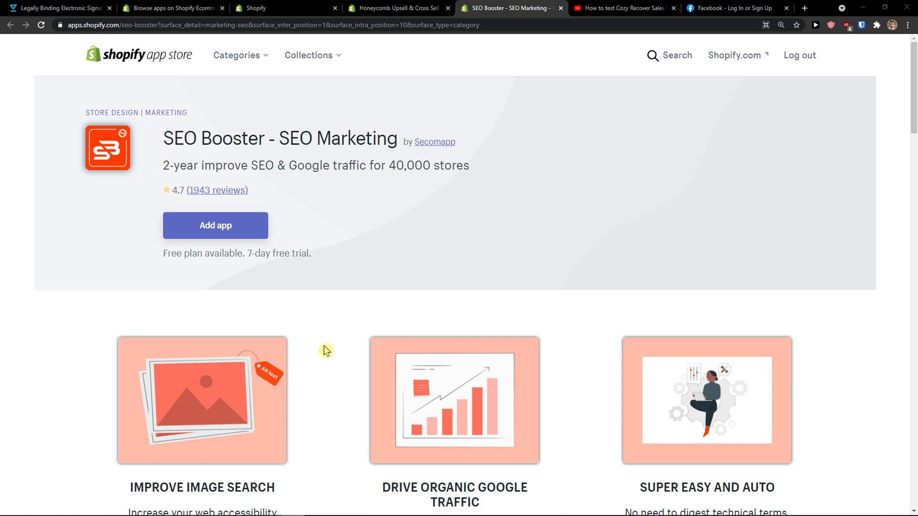
mouse_move(313, 296)
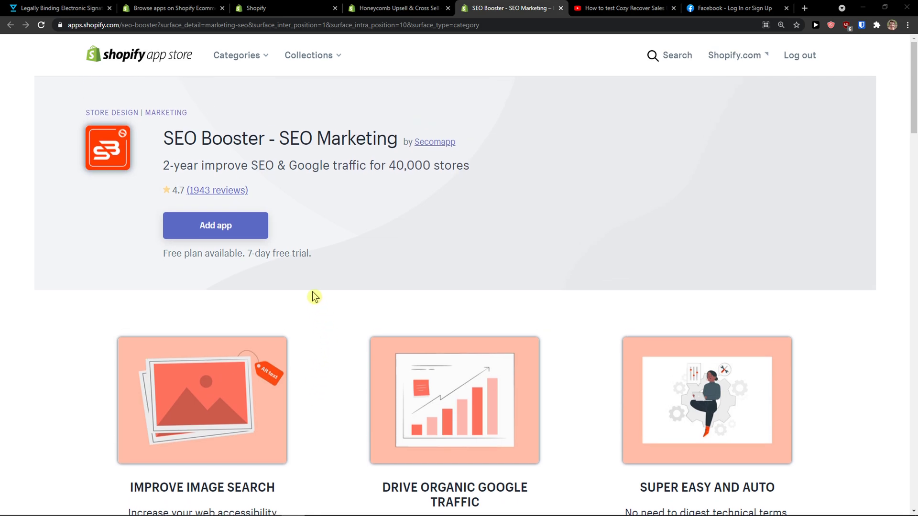
Add SEO Booster from its App Store listing and approve the installation on the store.
click(216, 225)
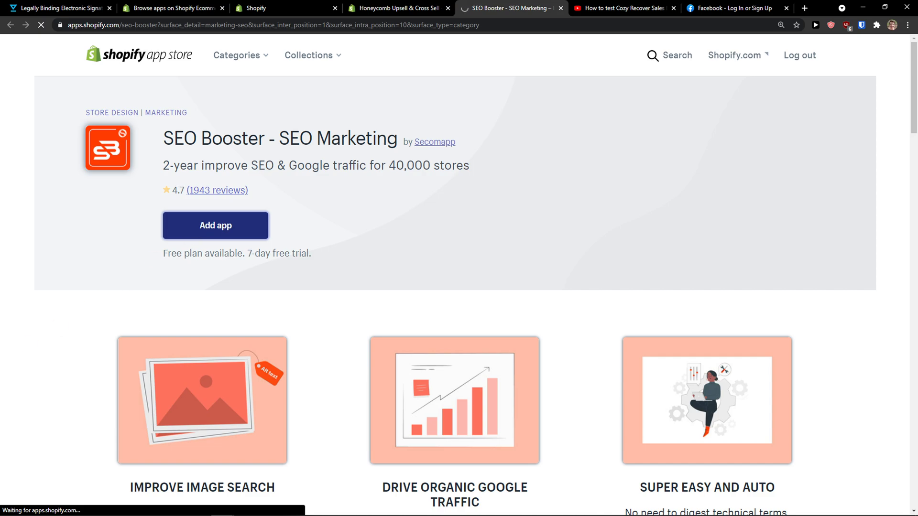
click(216, 225)
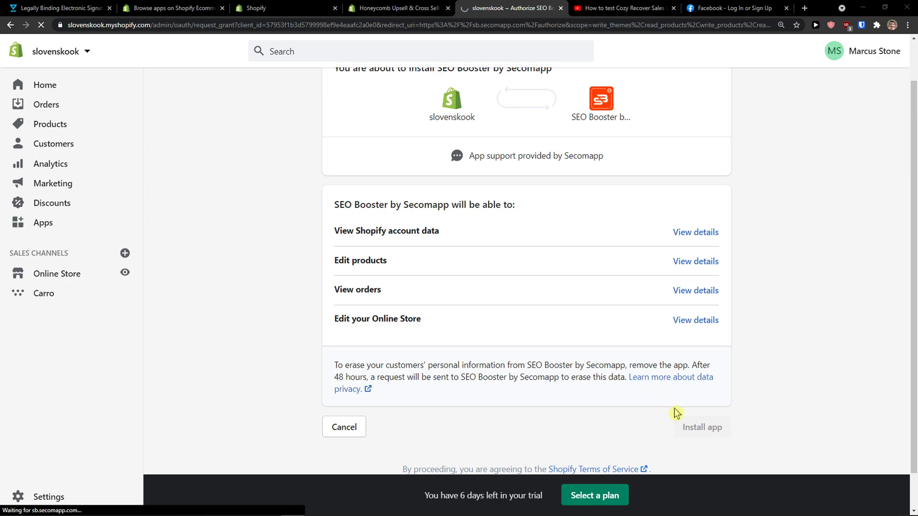
click(702, 426)
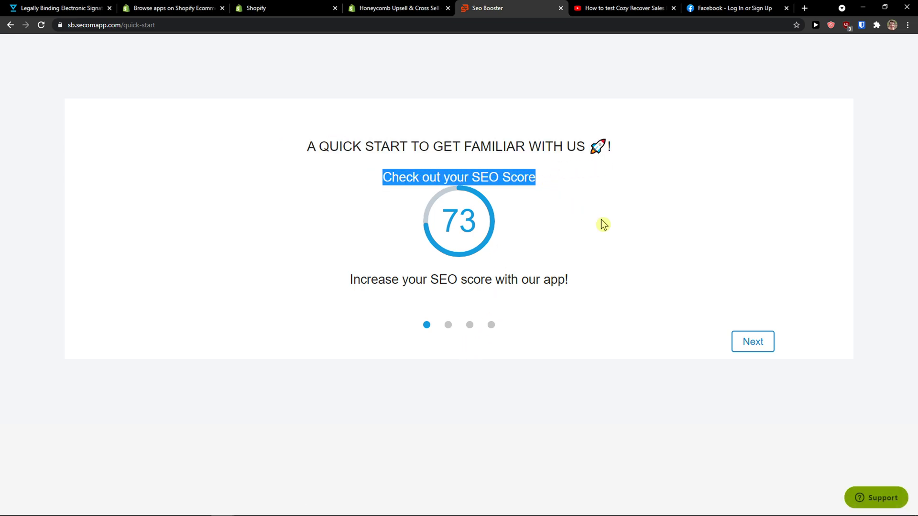
Advance to the meta tags step and run Optimize now on the homepage description.
click(753, 342)
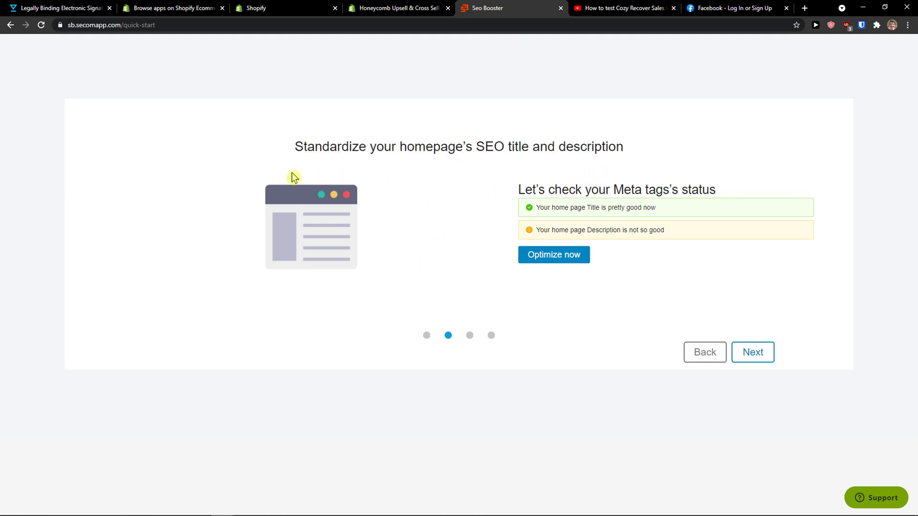
mouse_move(545, 261)
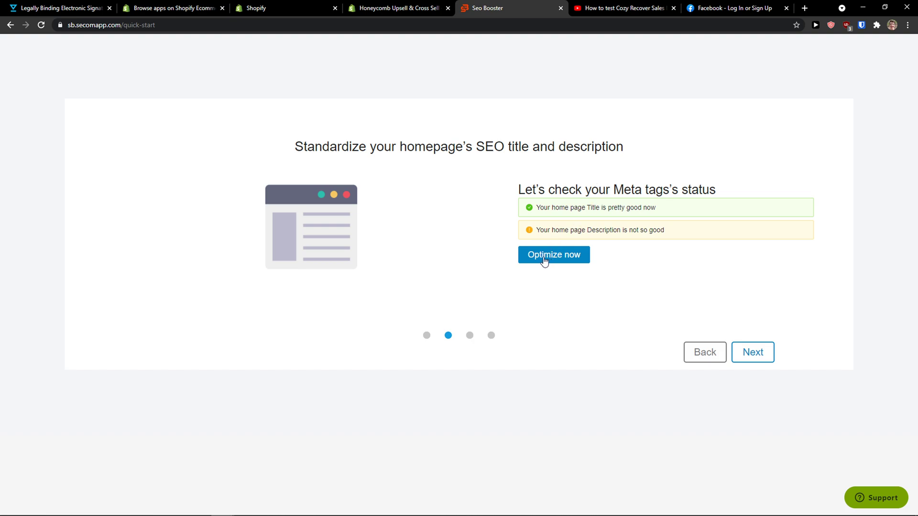
click(553, 255)
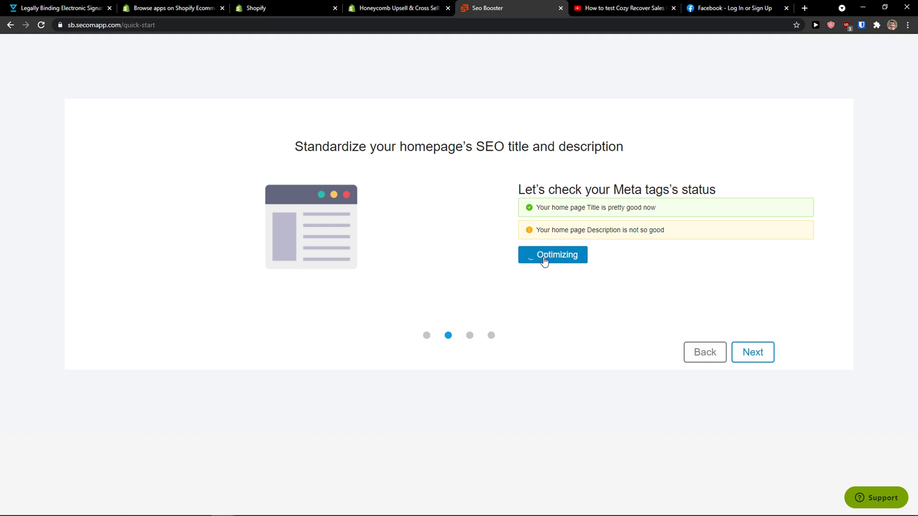
mouse_move(570, 273)
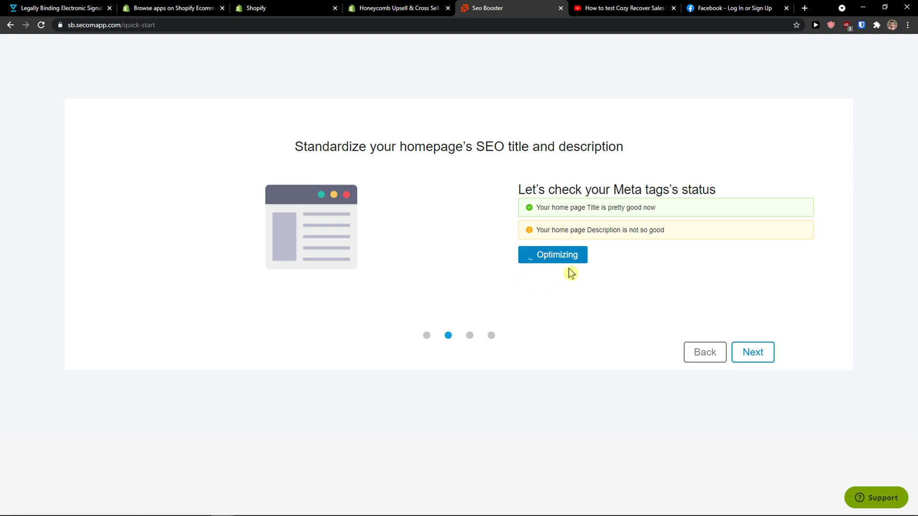
mouse_move(505, 252)
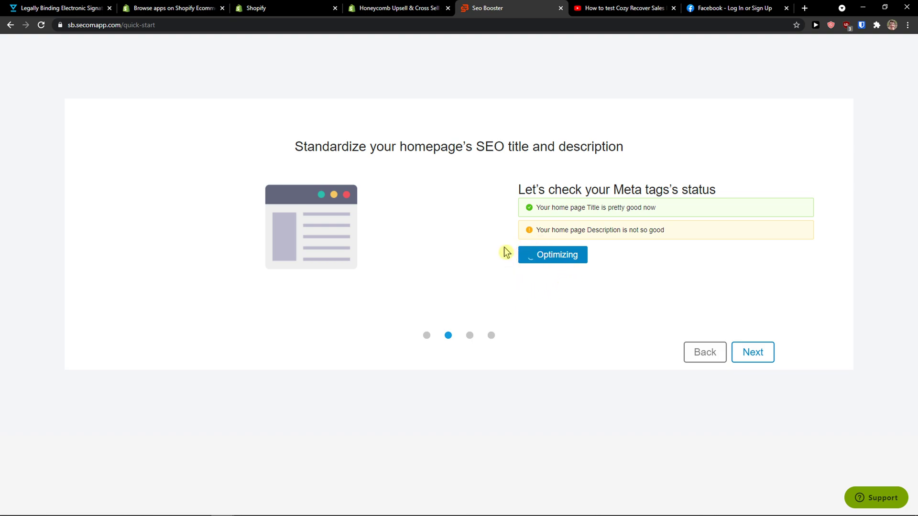
click(553, 255)
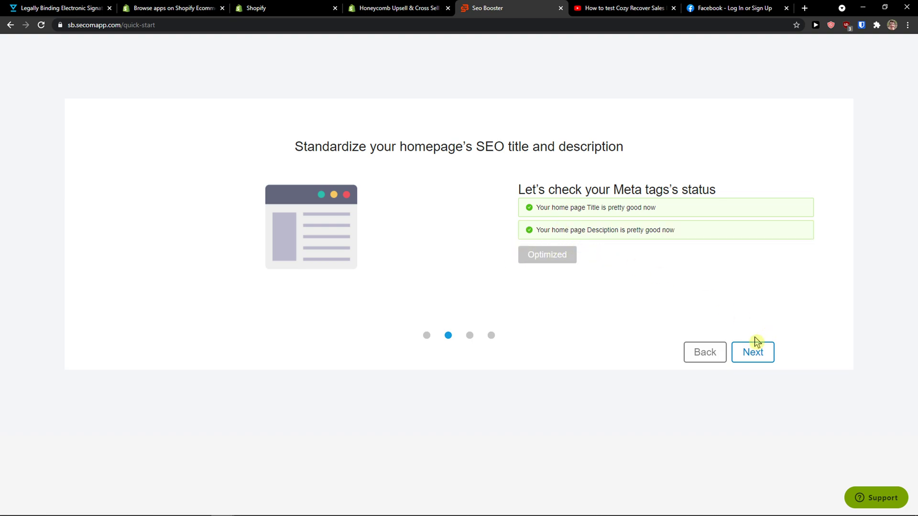
Submit the store's sitemap to Google and leave the tour via Go Home.
click(752, 352)
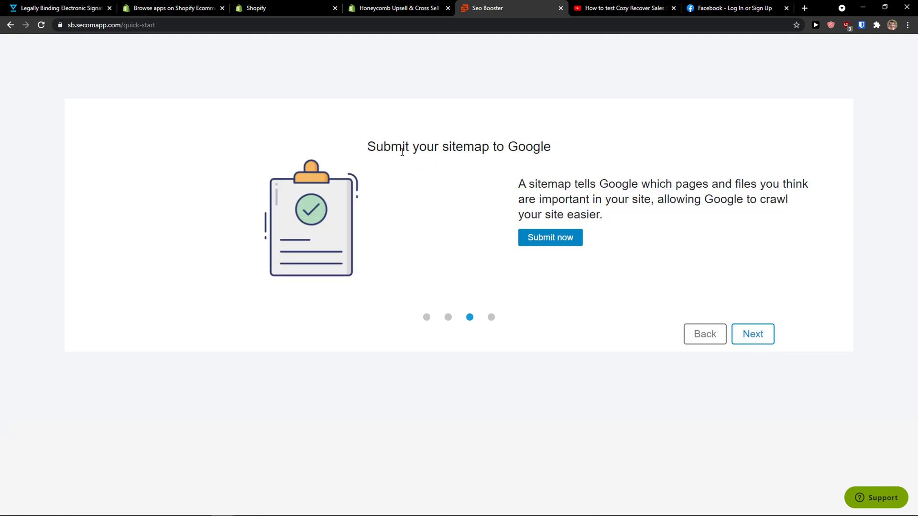
mouse_move(568, 186)
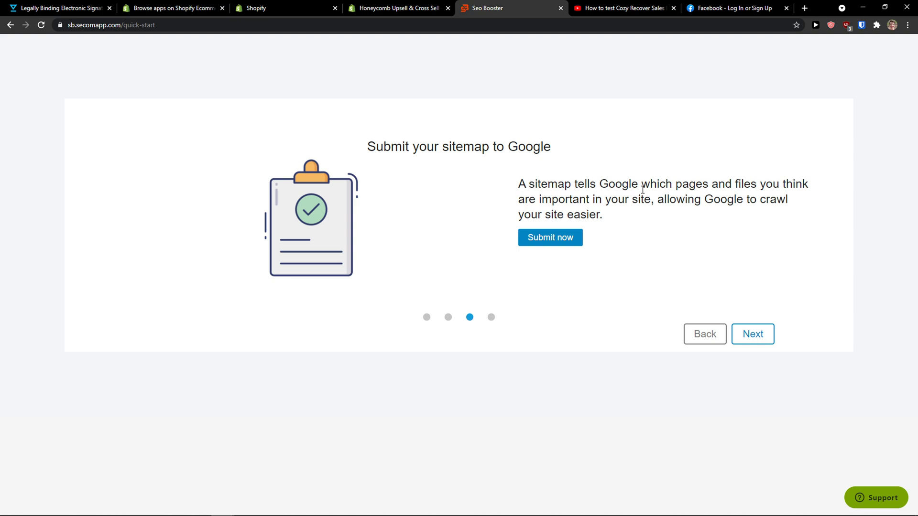
mouse_move(623, 227)
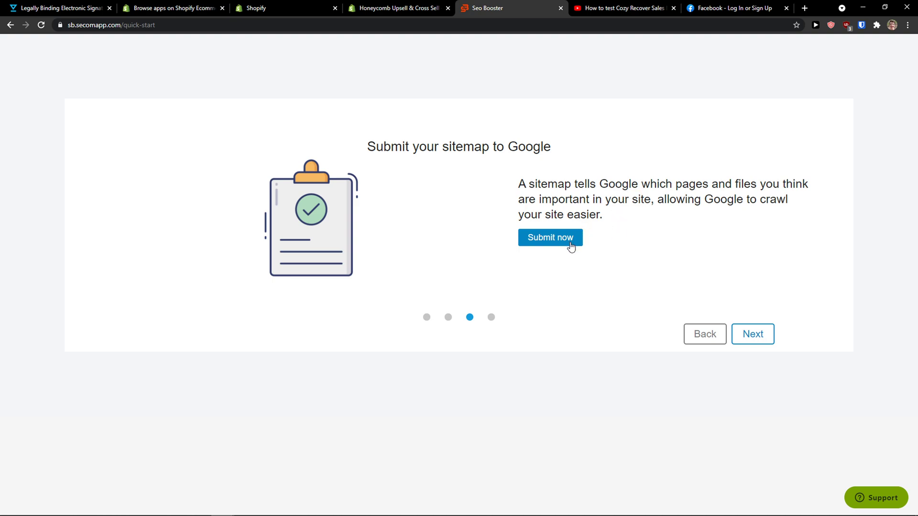
click(551, 237)
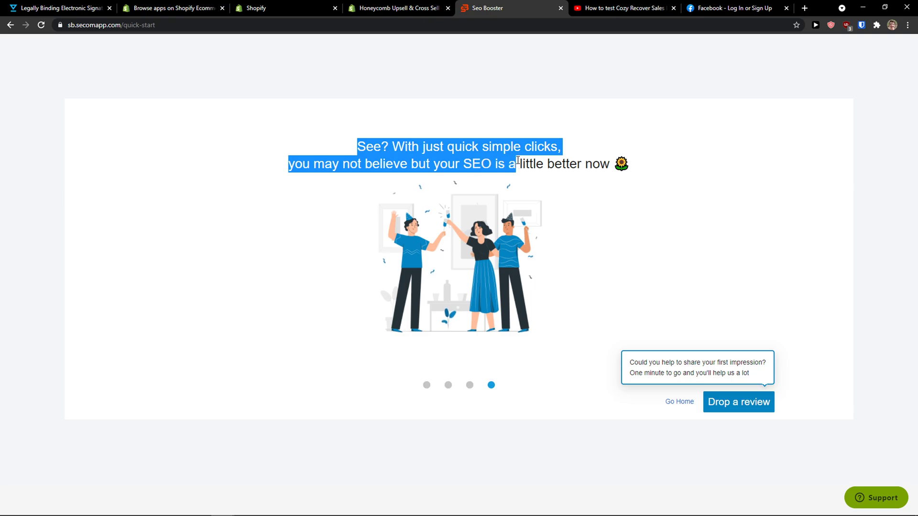
click(680, 402)
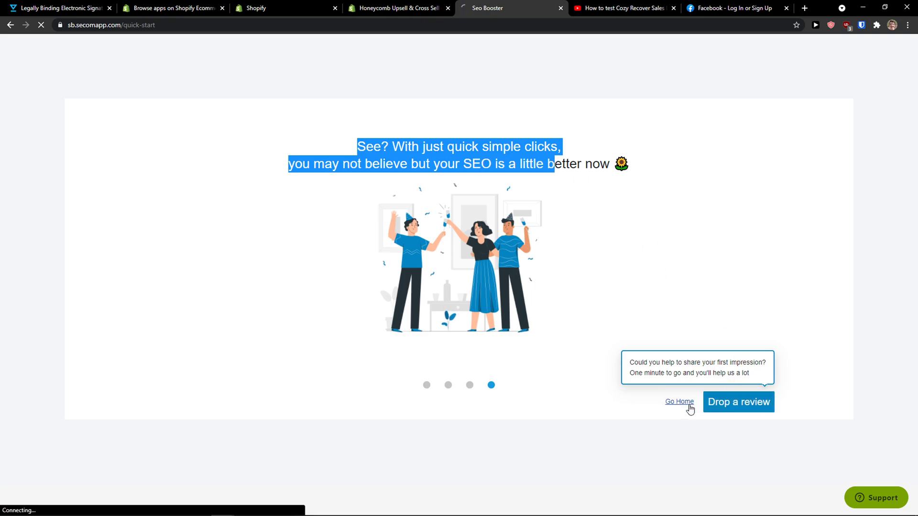
Load the Home dashboard and scroll through the SEO score of 78 and fixed-issue count.
click(679, 402)
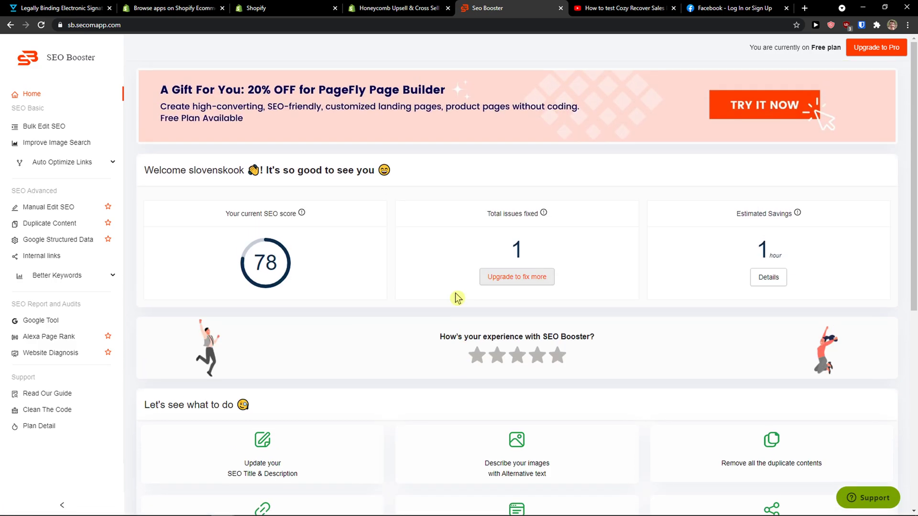
scroll(down, 3)
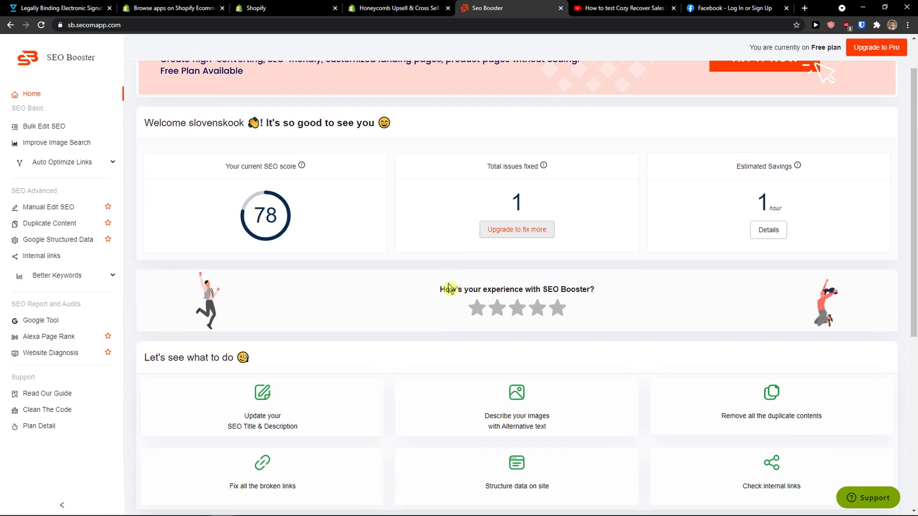
scroll(down, 3)
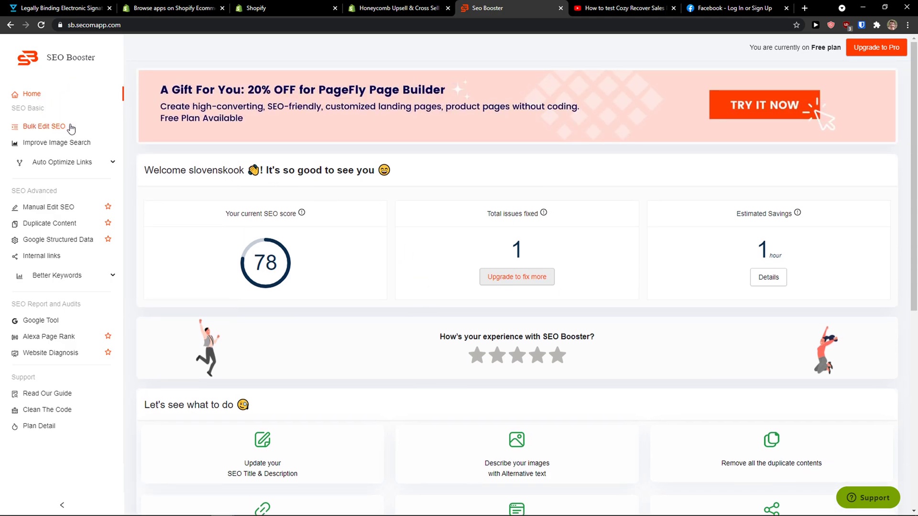
Open Bulk Edit SEO, choose 'Create your own template', and view the Product meta tag rules.
click(42, 126)
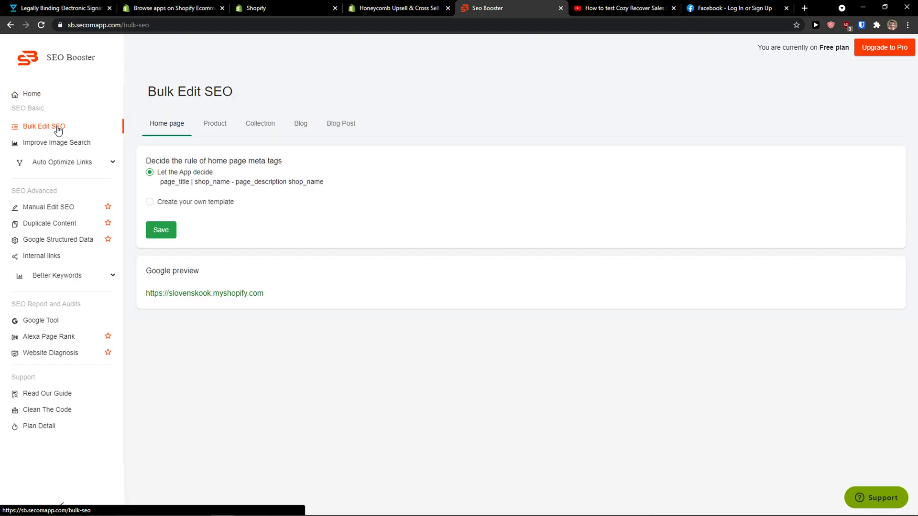
click(161, 230)
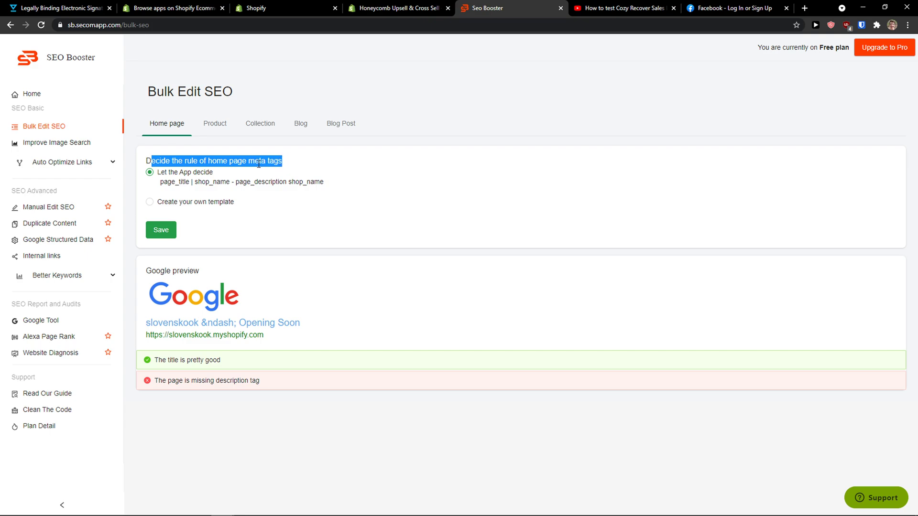
mouse_move(231, 337)
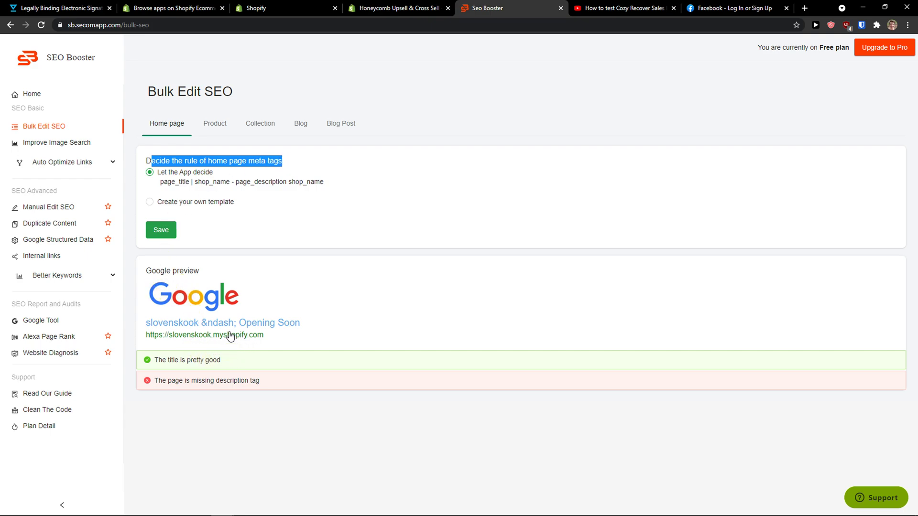
mouse_move(226, 369)
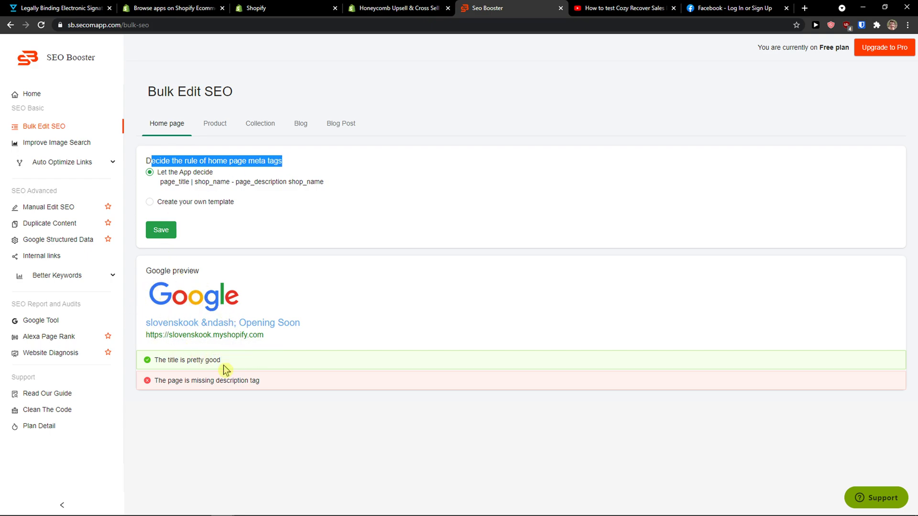
click(214, 123)
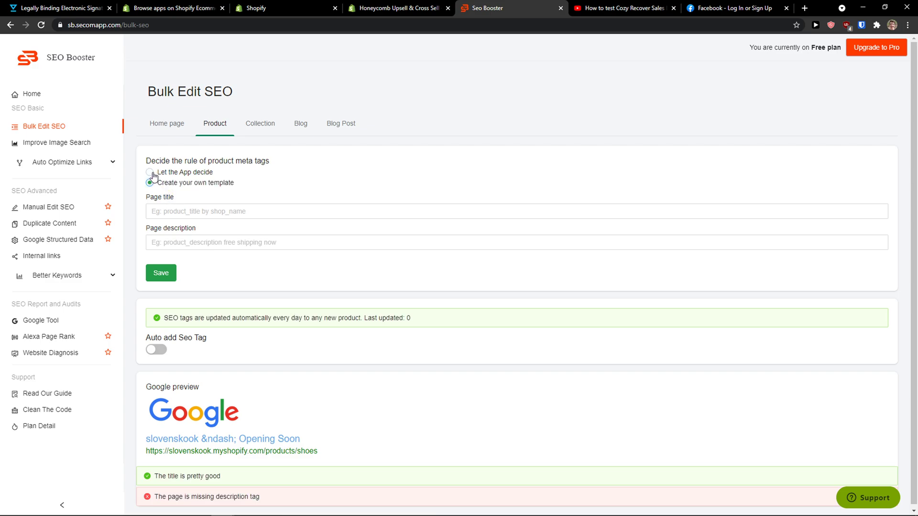
Select 'Let the App decide', review Collection, Blog and Blog Post rules, then go to Image Alt.
click(149, 173)
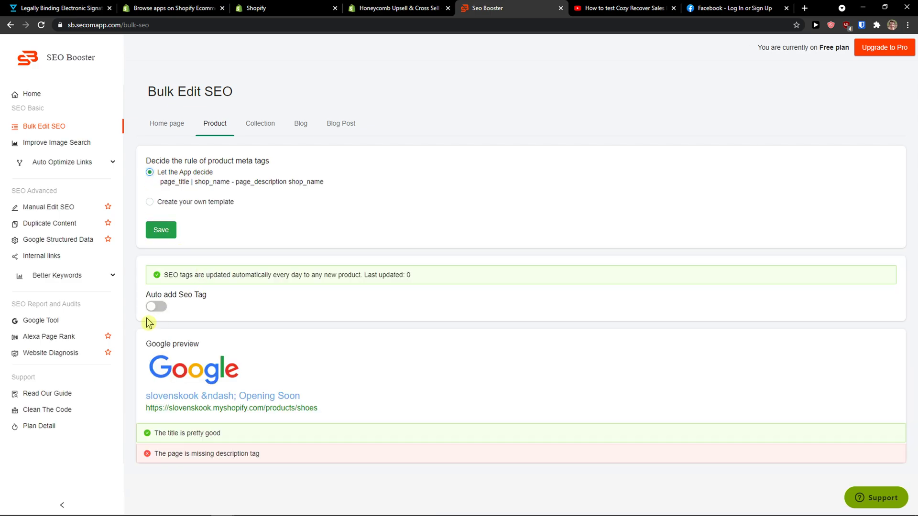
mouse_move(174, 312)
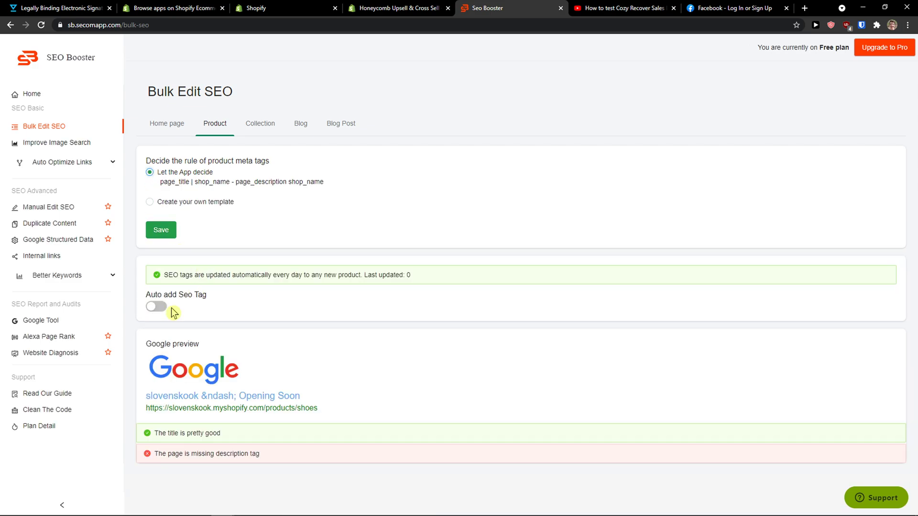
mouse_move(180, 323)
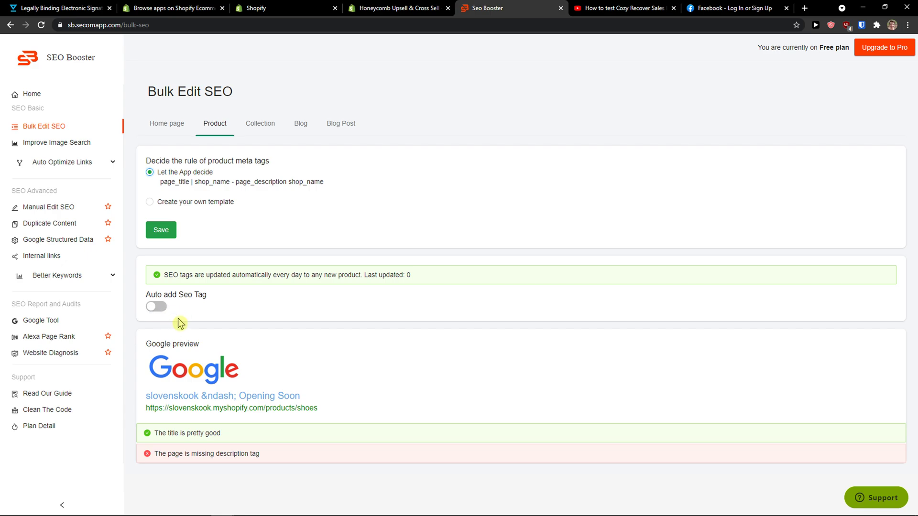
mouse_move(266, 129)
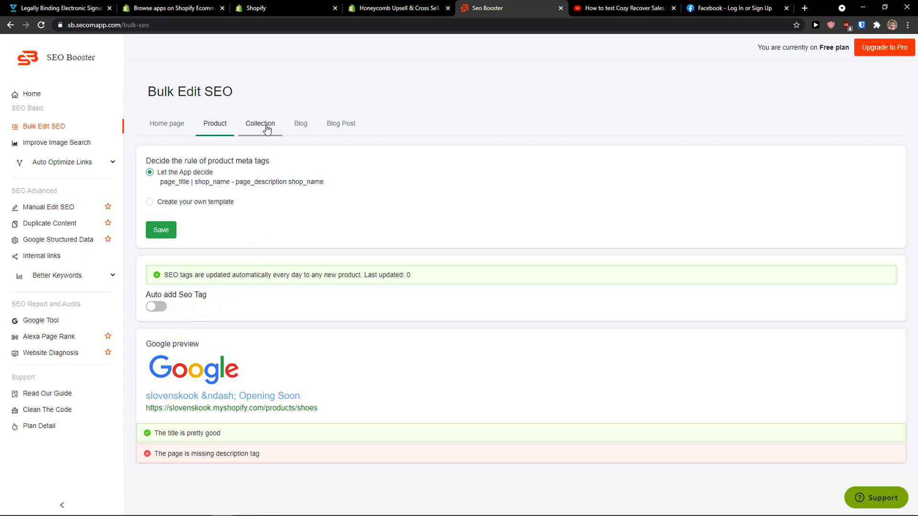
click(261, 124)
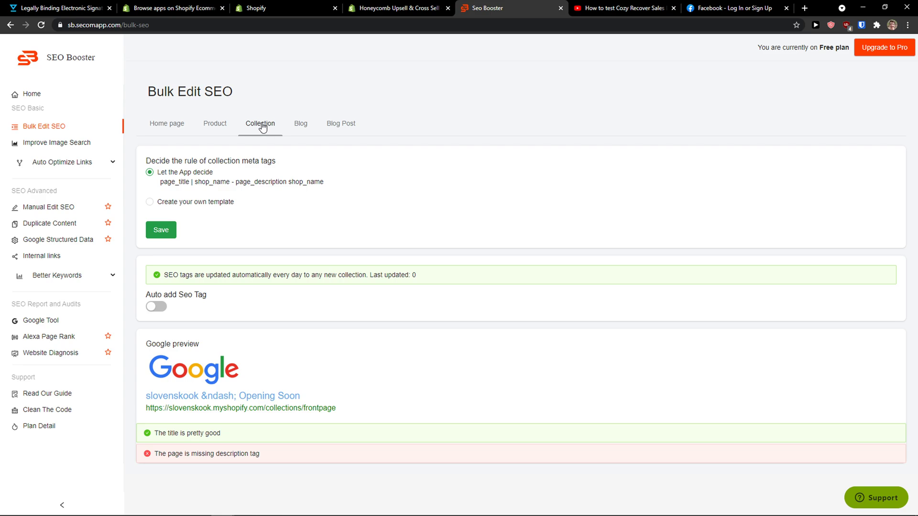
click(301, 124)
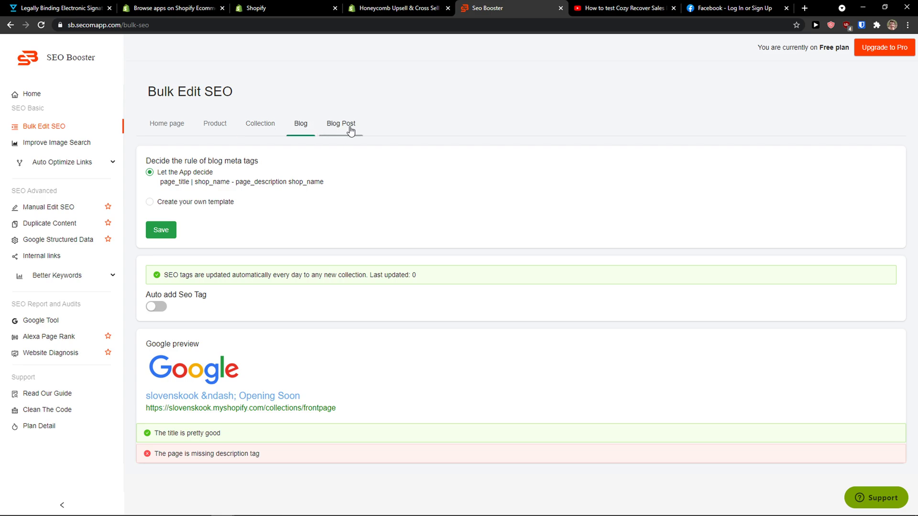
click(340, 123)
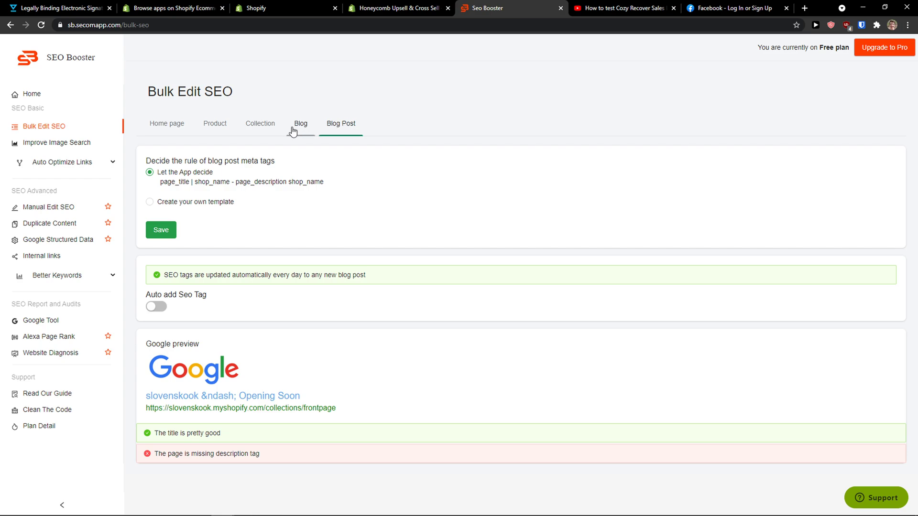
click(57, 143)
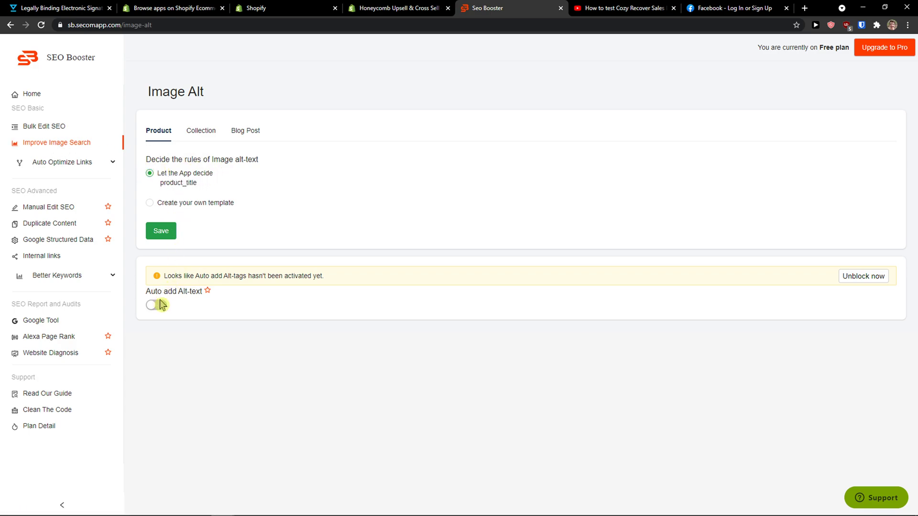
View collection alt-text rules, then run a broken-link scan that finds no broken links.
click(201, 130)
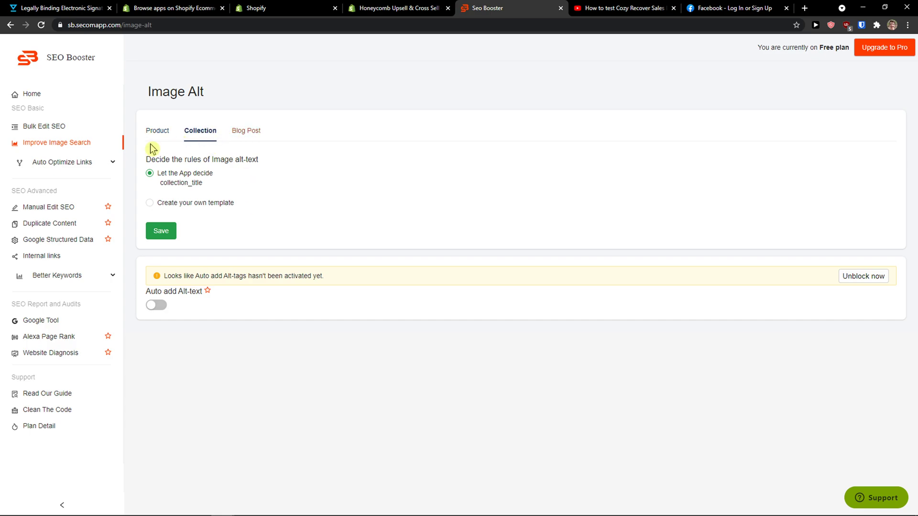
click(62, 161)
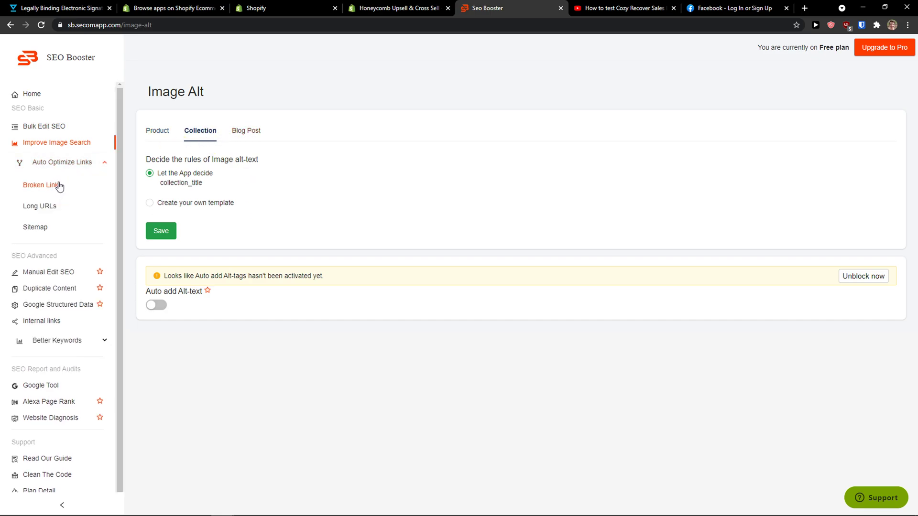
click(37, 186)
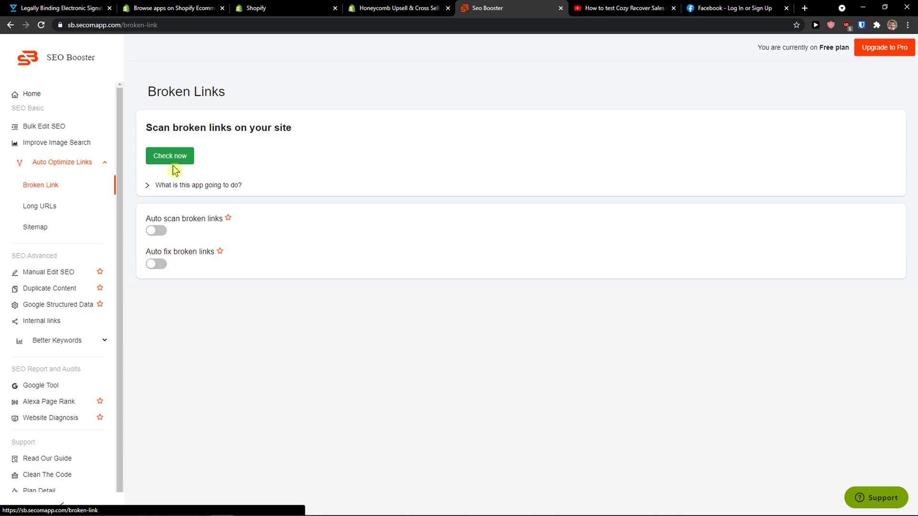
click(170, 156)
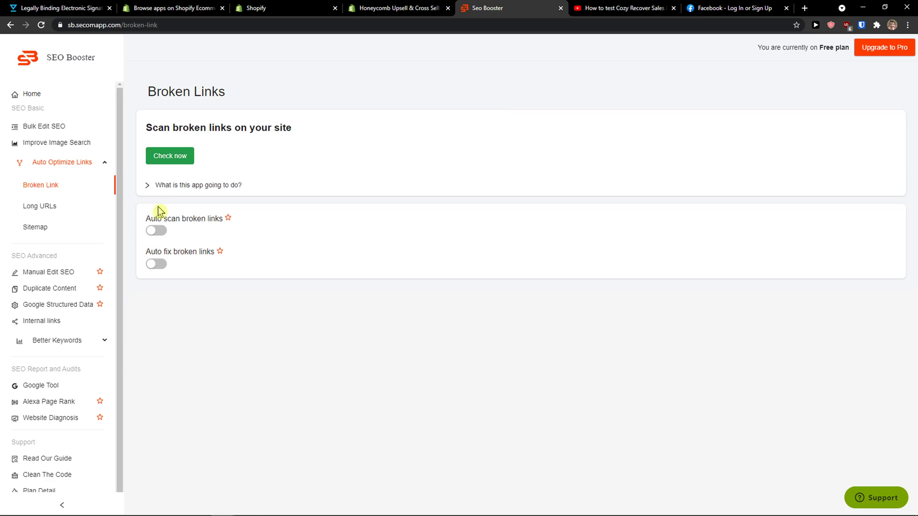
click(169, 156)
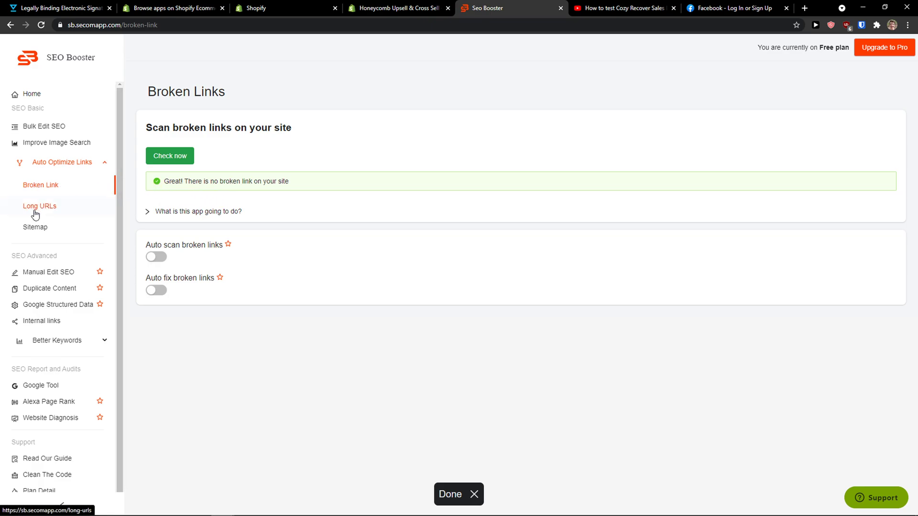
Visit the Long URLs page and the Sitemap ping settings.
click(39, 206)
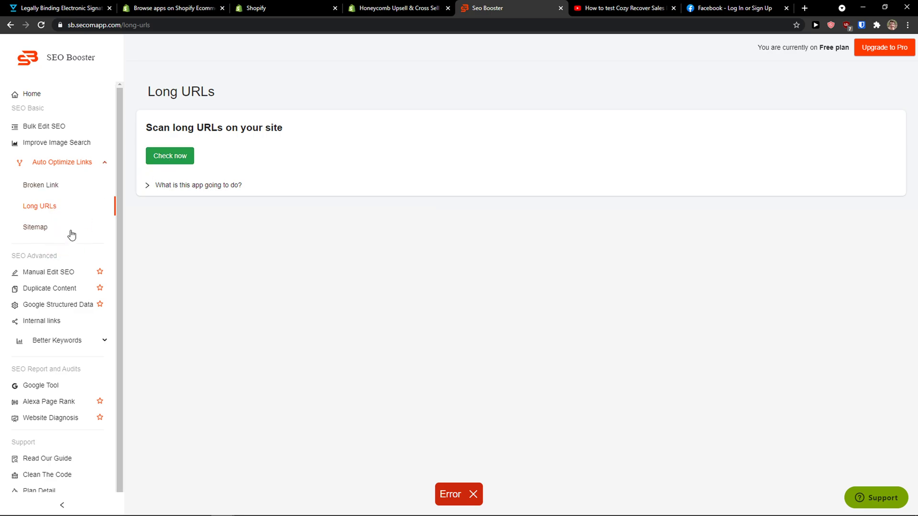
click(35, 228)
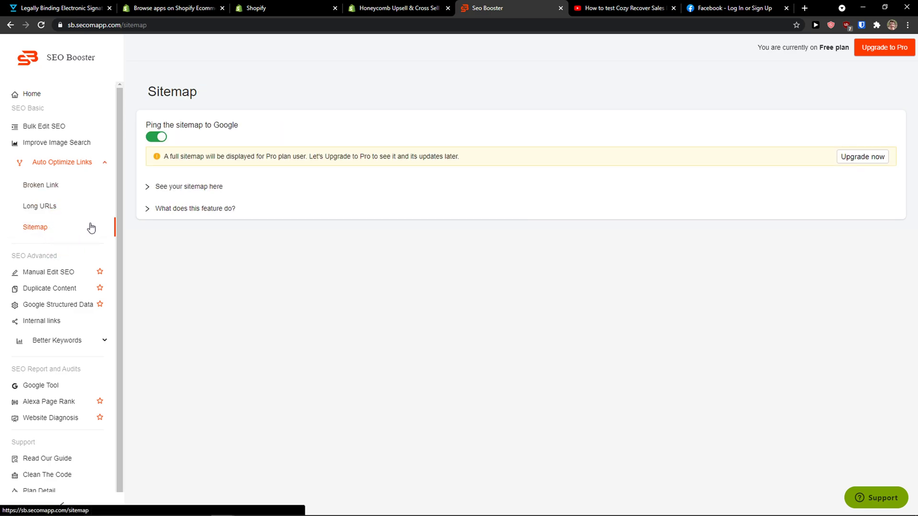
double_click(191, 124)
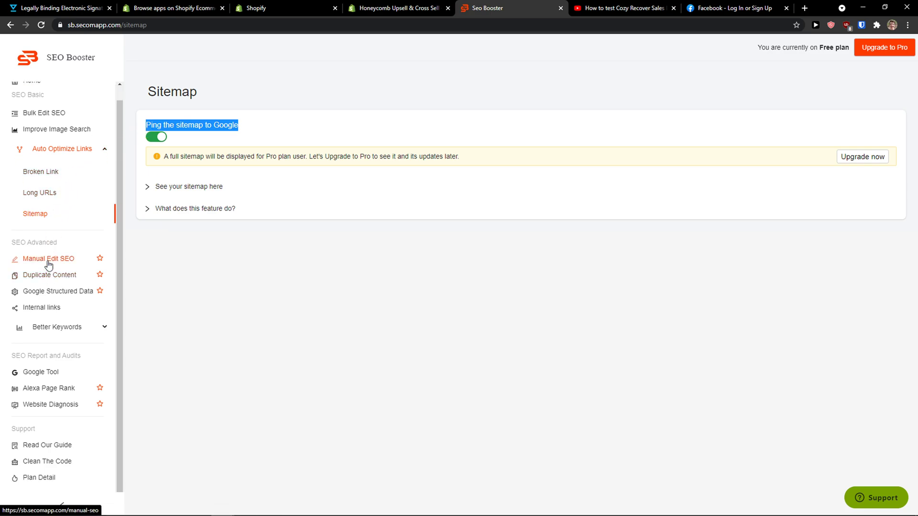
In Manual SEO, switch to products, list them and open the Shoes product's SEO editor.
click(50, 258)
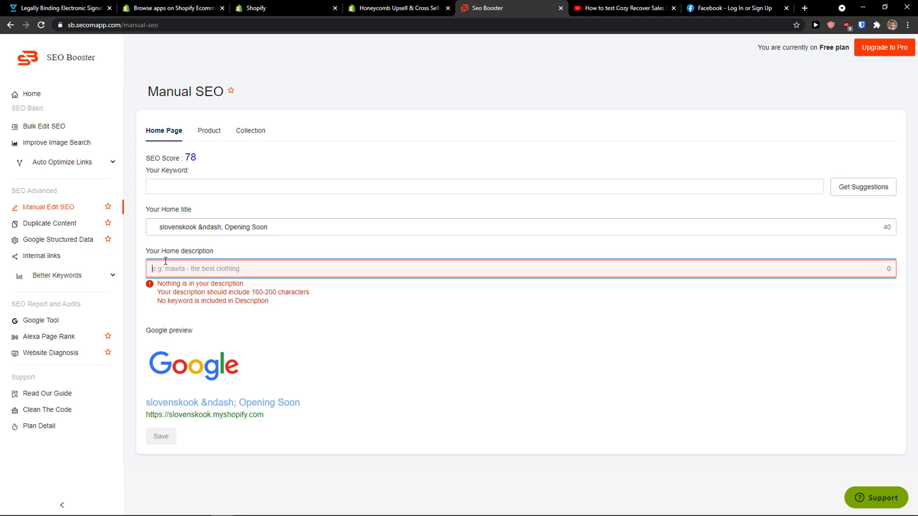
click(209, 130)
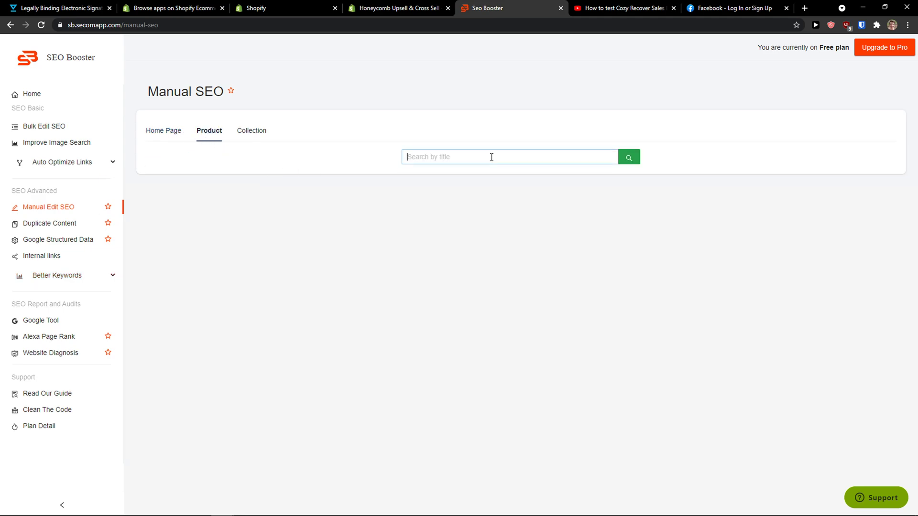
click(629, 157)
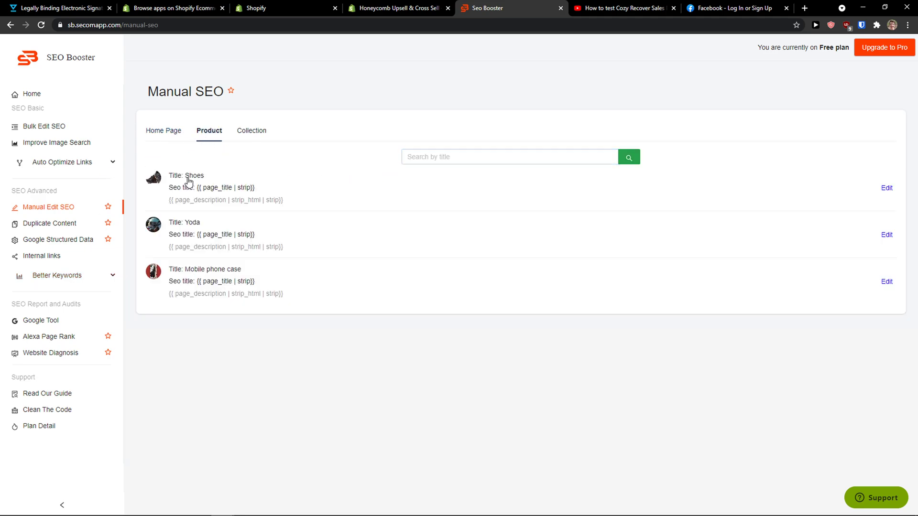
click(886, 187)
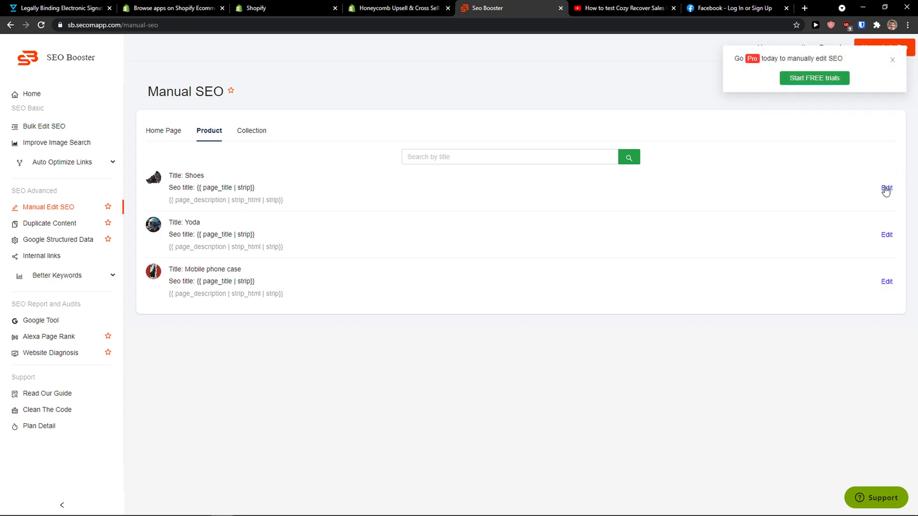
mouse_move(893, 61)
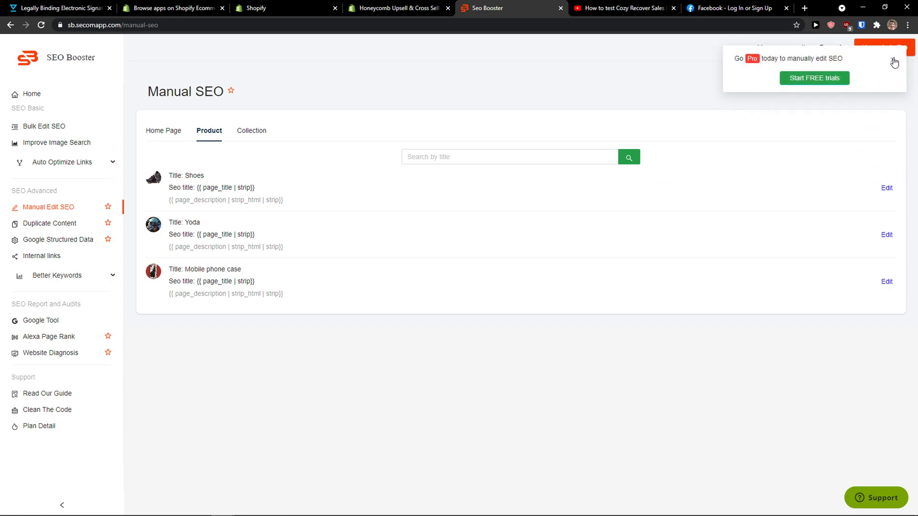
View the Collection entries for manual SEO, then go to Duplicate Content.
click(252, 130)
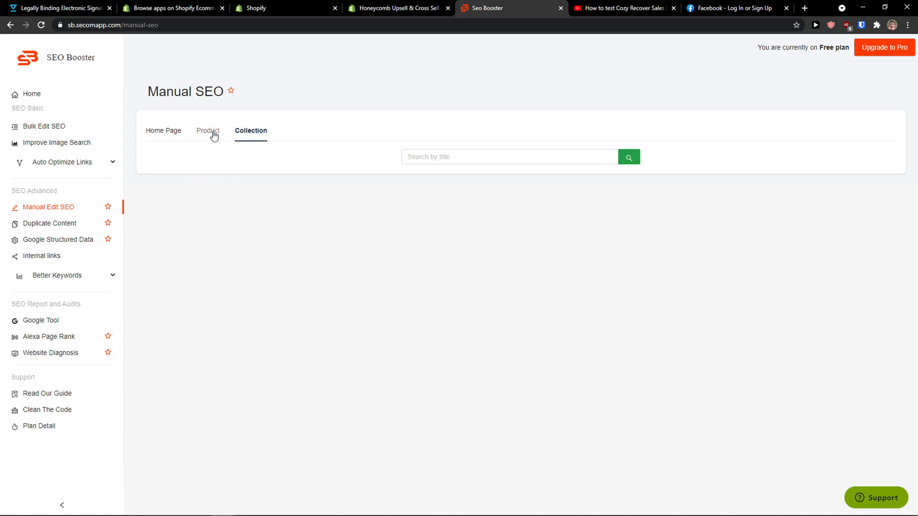
click(50, 224)
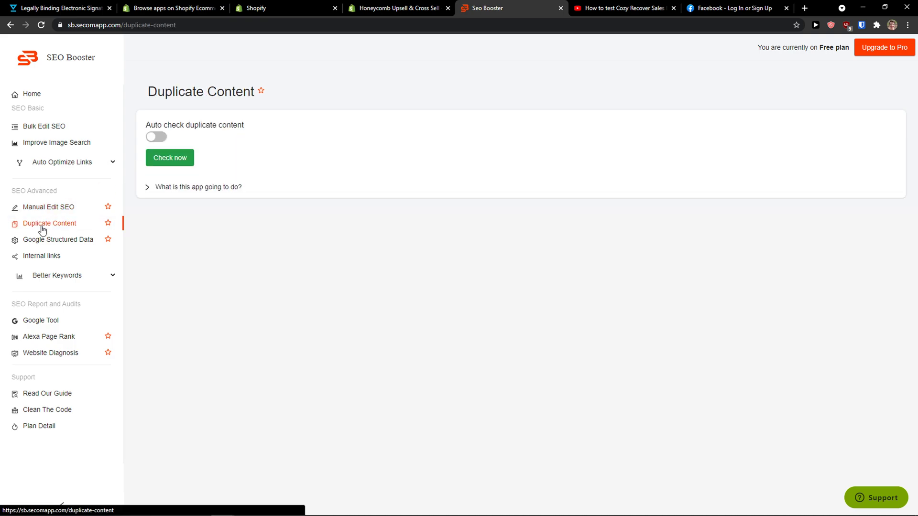
Run a duplicate content check, dismiss the Go Pro prompt, and go to Google Structured Data.
click(155, 138)
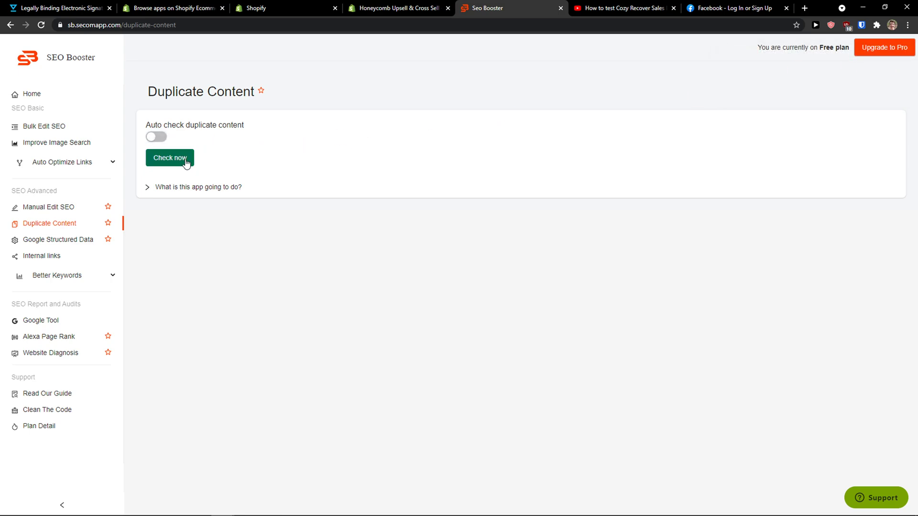
click(170, 158)
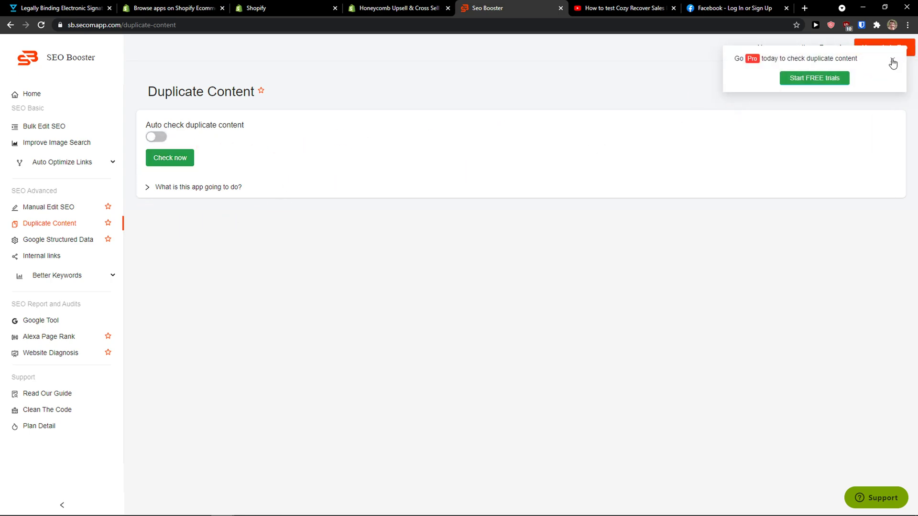
click(58, 239)
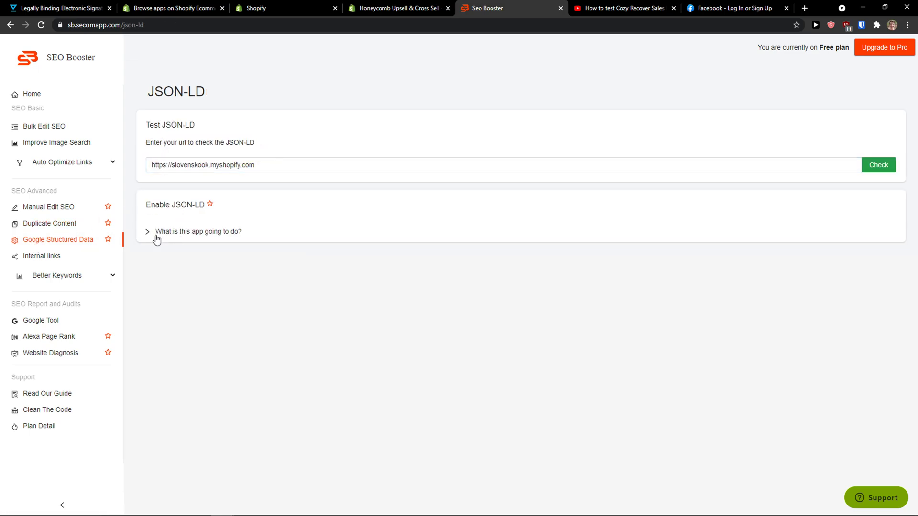
Expand the JSON-LD 'What is this app going to do?' explanation, then go to Internal links.
click(149, 231)
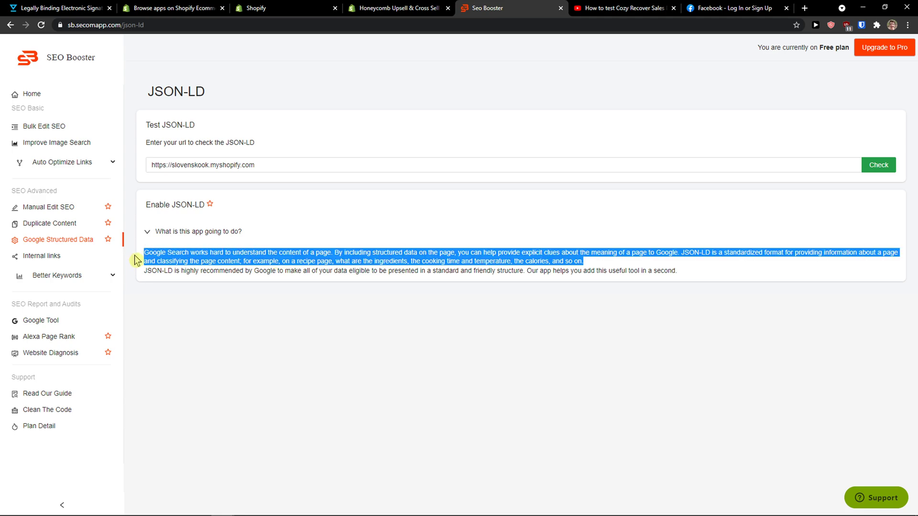
mouse_move(155, 185)
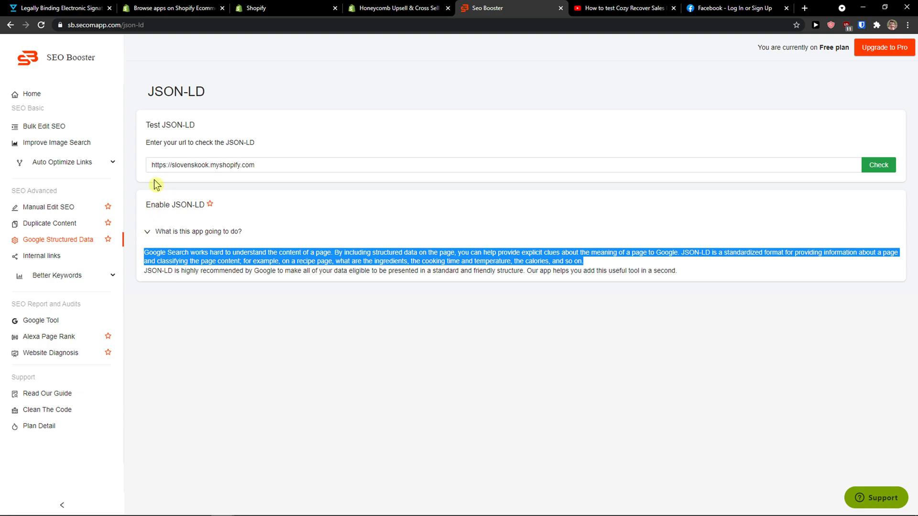
click(40, 256)
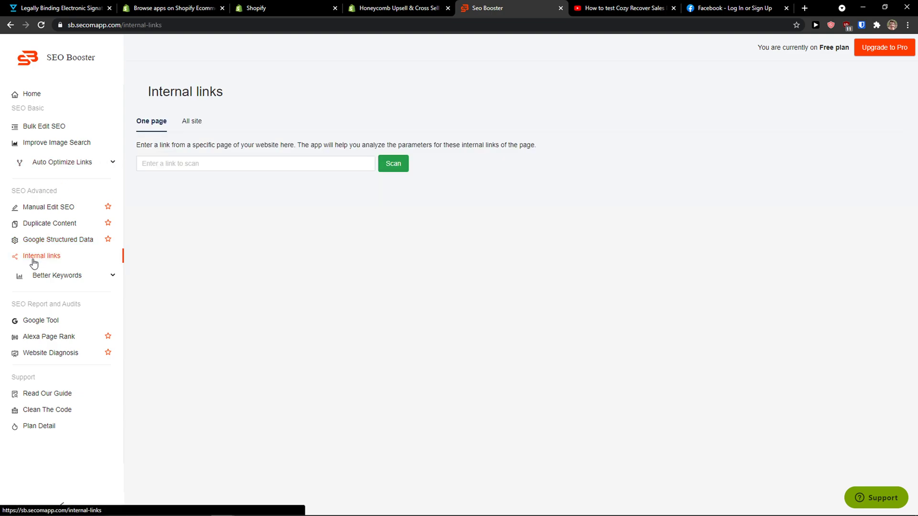
Visit the Google Tool page, expand Better Keywords to open Keyword Research and Trending, then return to Google Tool.
drag(187, 146, 240, 146)
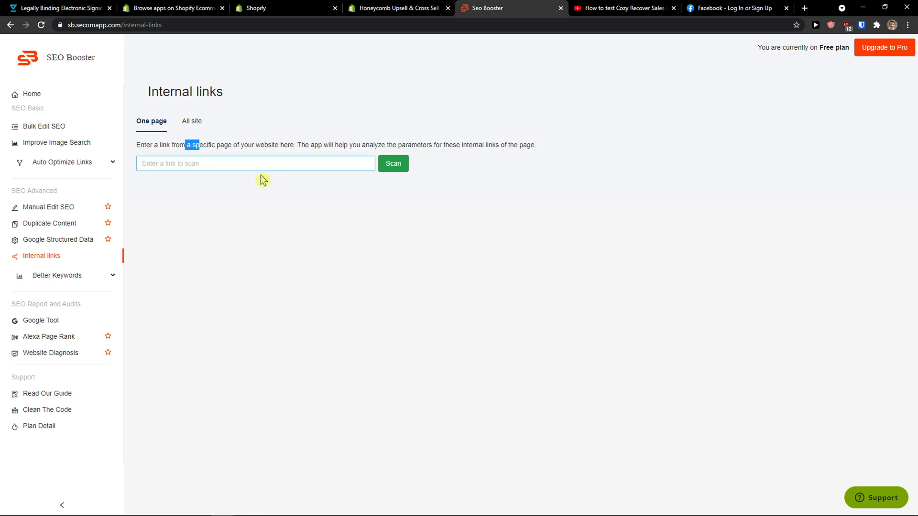
mouse_move(50, 325)
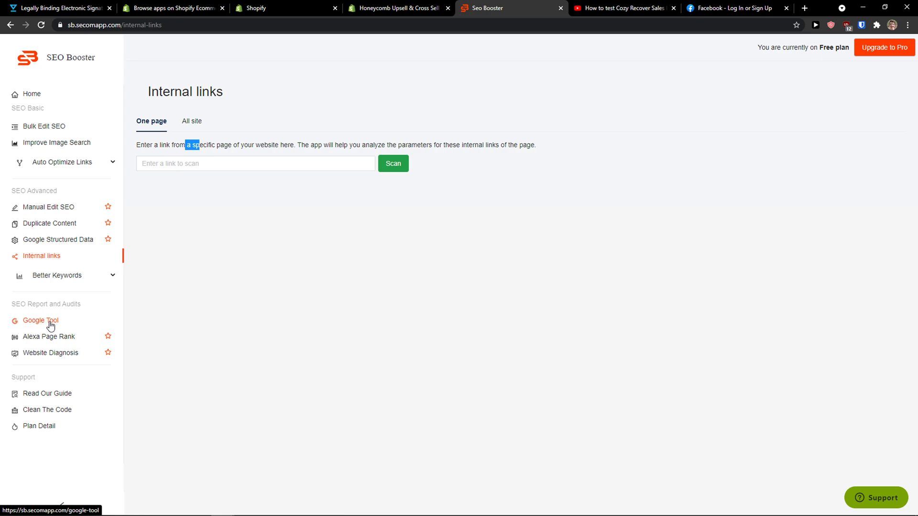
click(40, 320)
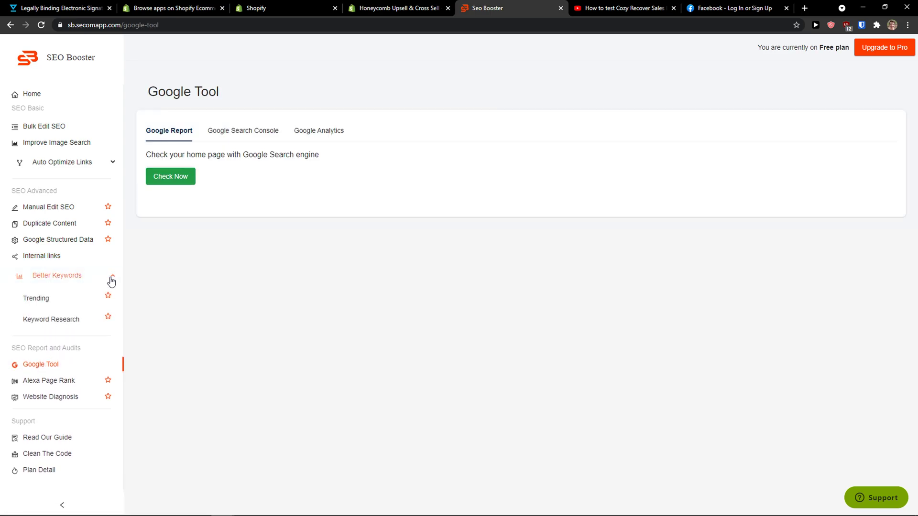
click(49, 319)
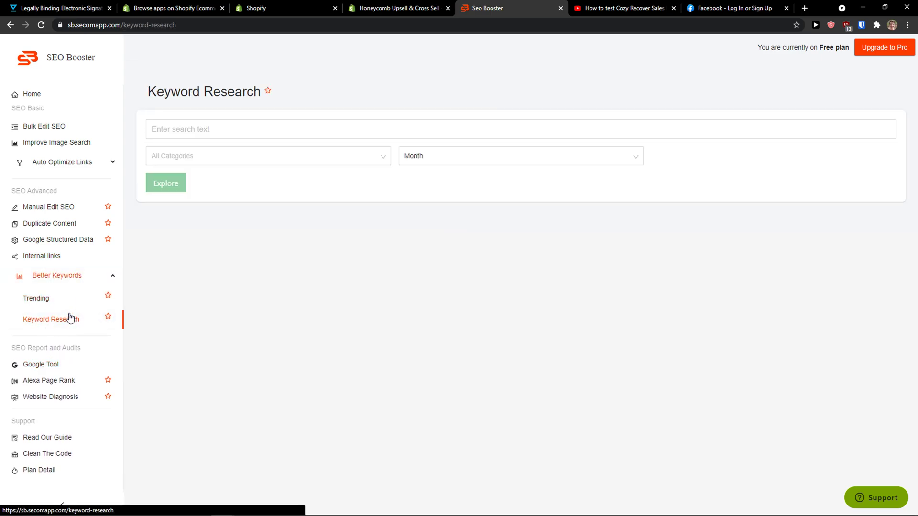
click(34, 299)
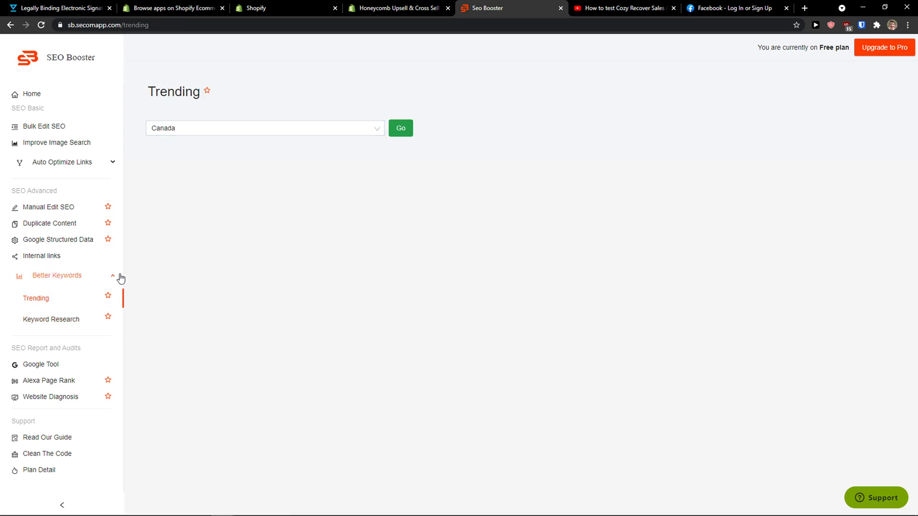
mouse_move(42, 368)
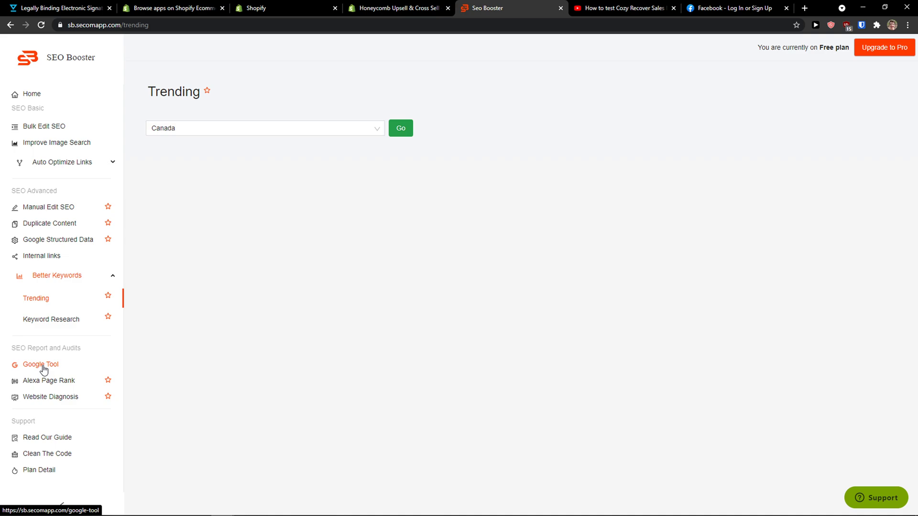
click(40, 365)
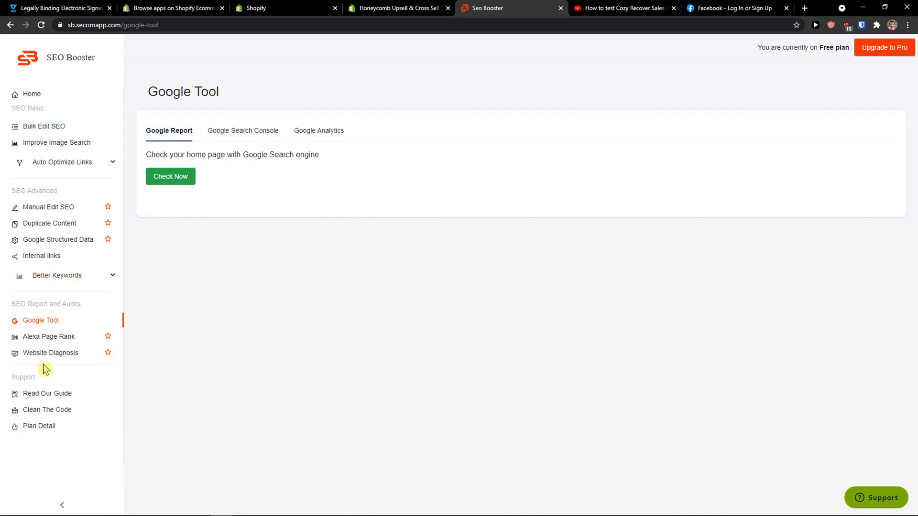
View the Google Search Console setup steps, then open the Alexa Page Rank page with its sample graph.
click(243, 130)
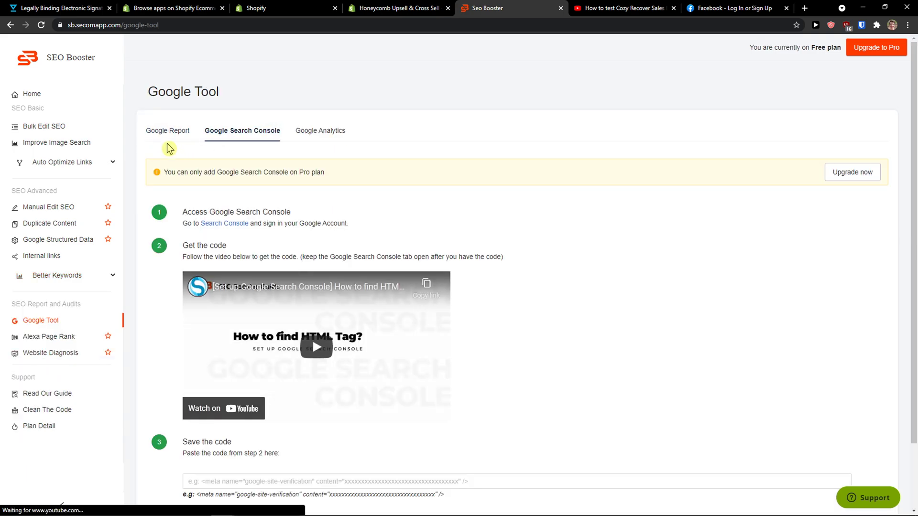
click(317, 131)
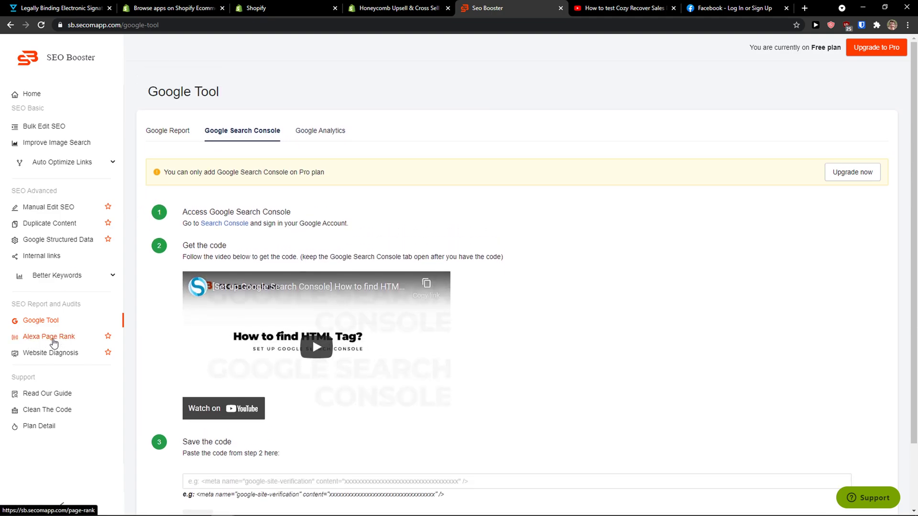
click(47, 337)
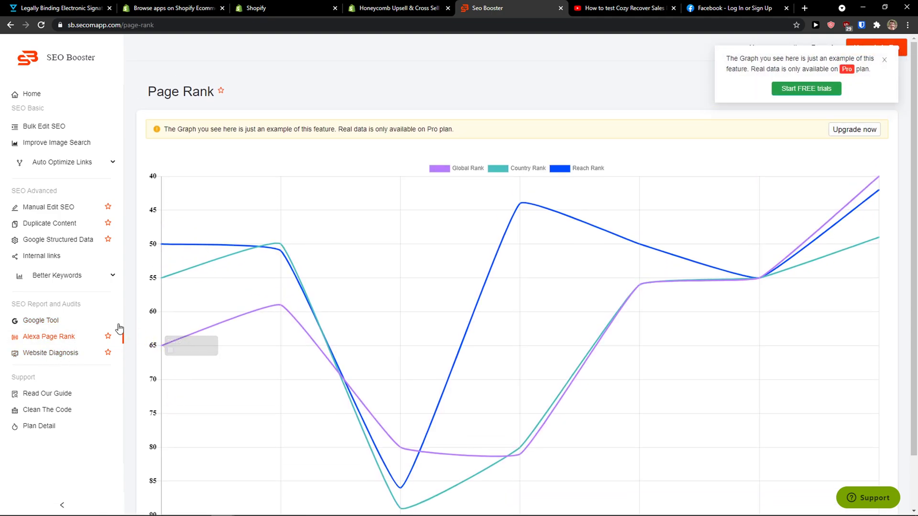
Open Website Diagnosis, launch the Read Our Guide docs in a new tab, and return to the Seo Booster tab.
click(50, 352)
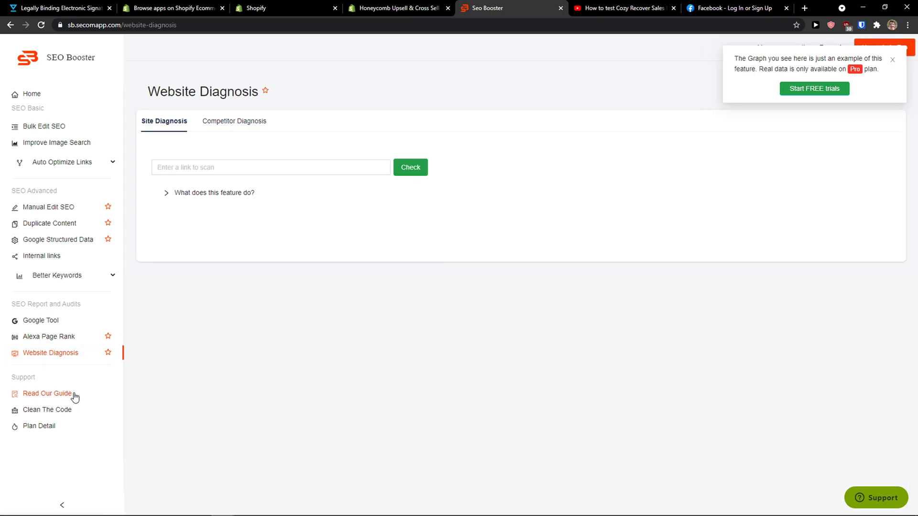
click(44, 394)
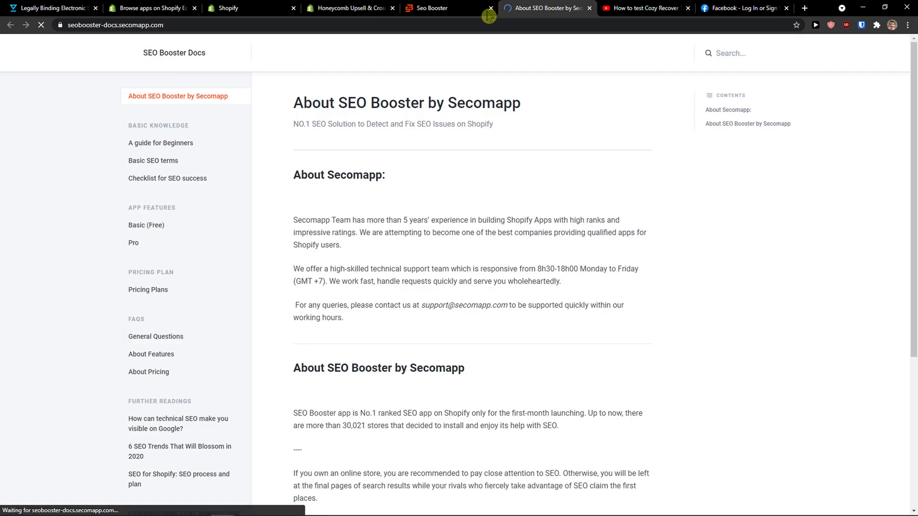
click(430, 8)
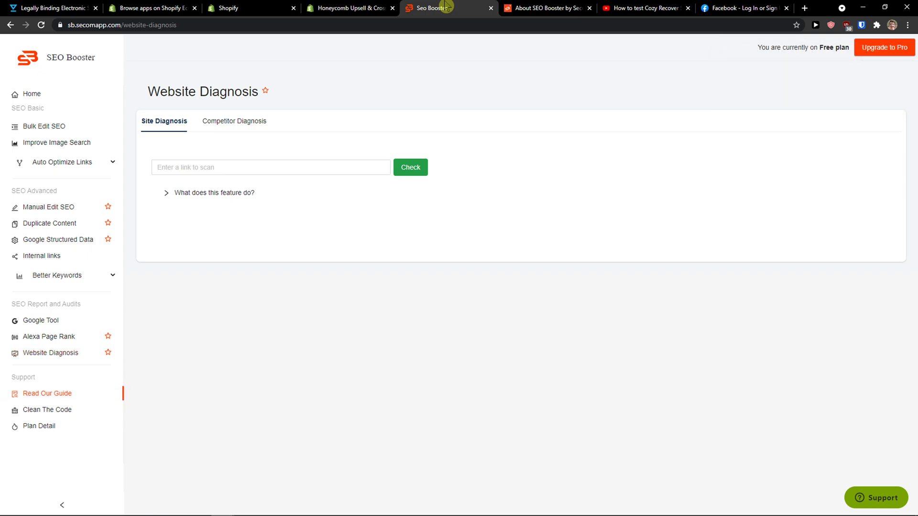